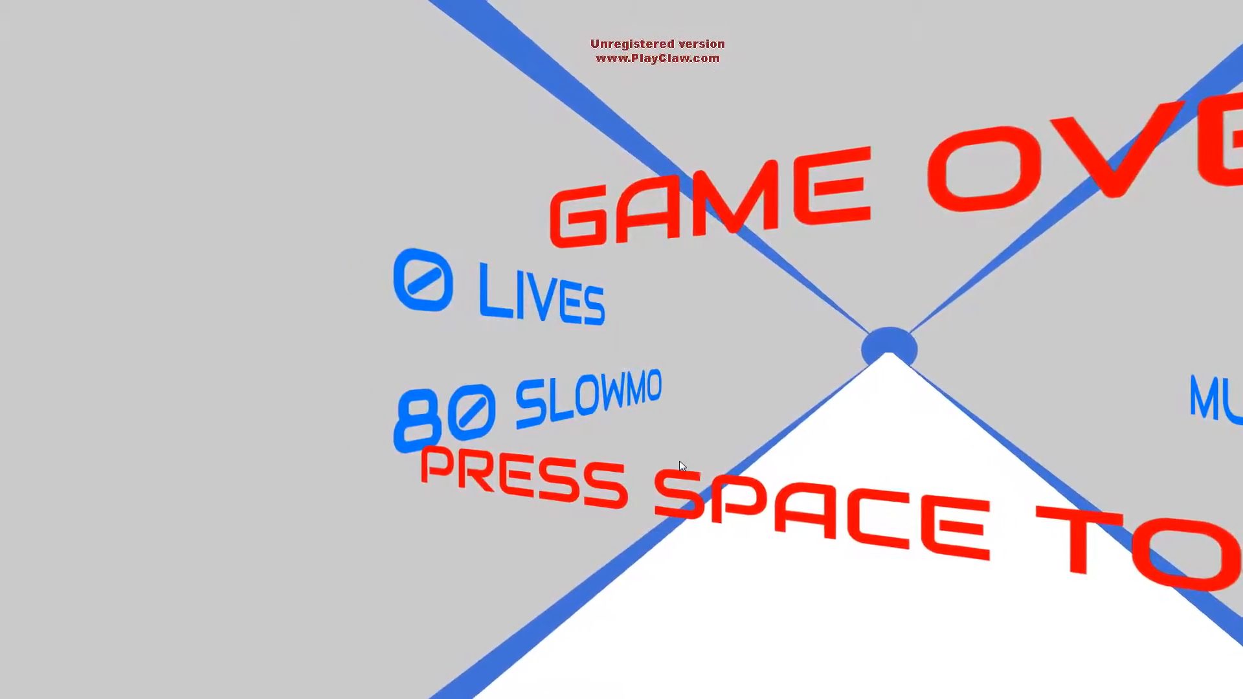
- Retry and dodge obstacles until the run ends at 9668 points with a 1.9x multiplier
key(space)
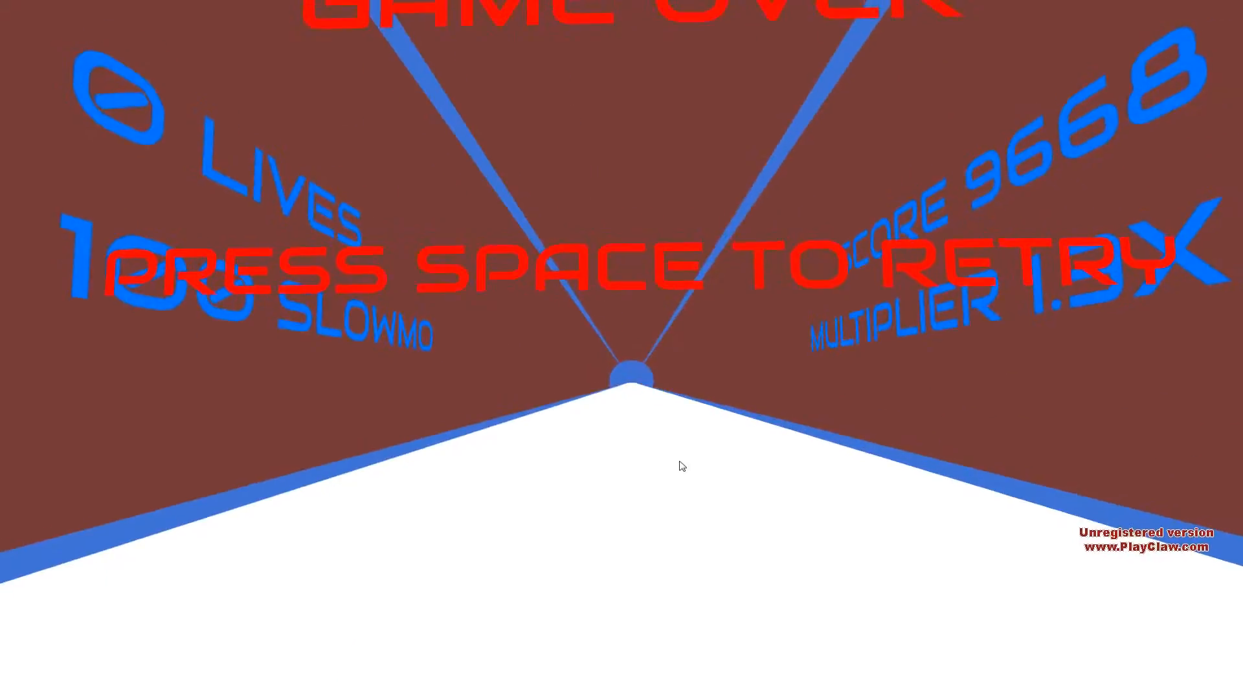
- Retry and steer through the tunnel until the run ends at 6090 points with a 1x multiplier
key(space)
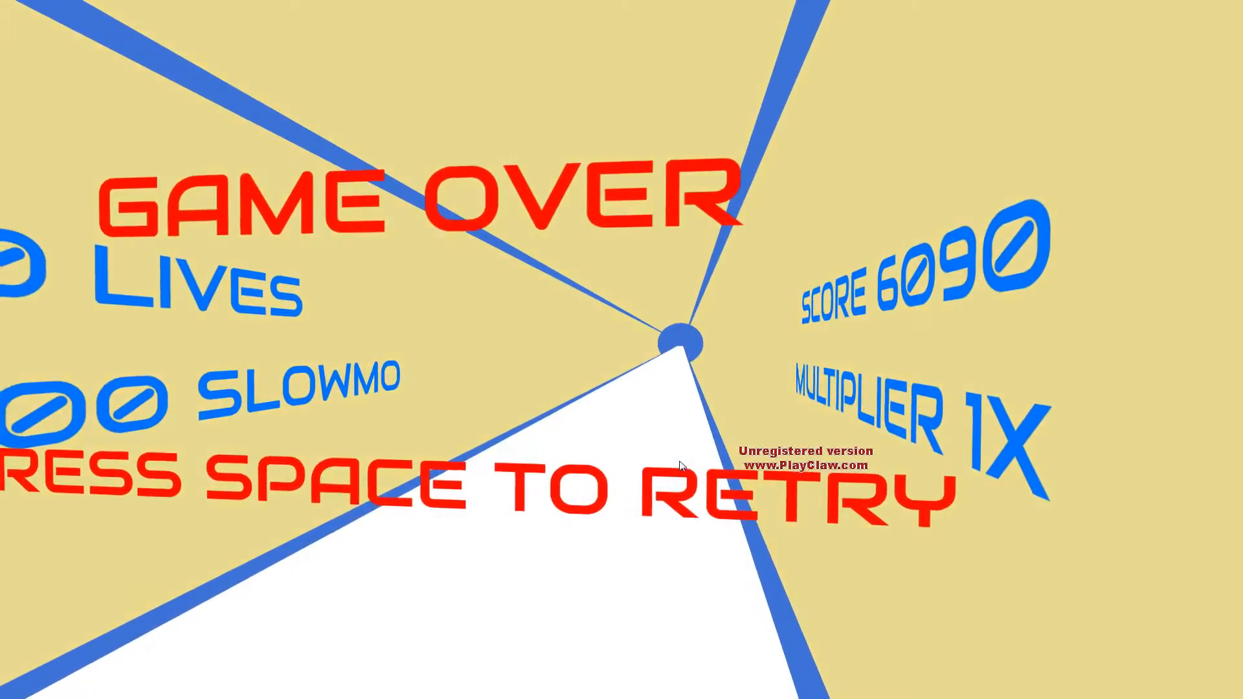
- Retry, survive a longer run until crashing, then retry into a fresh run scoring 110
key(space)
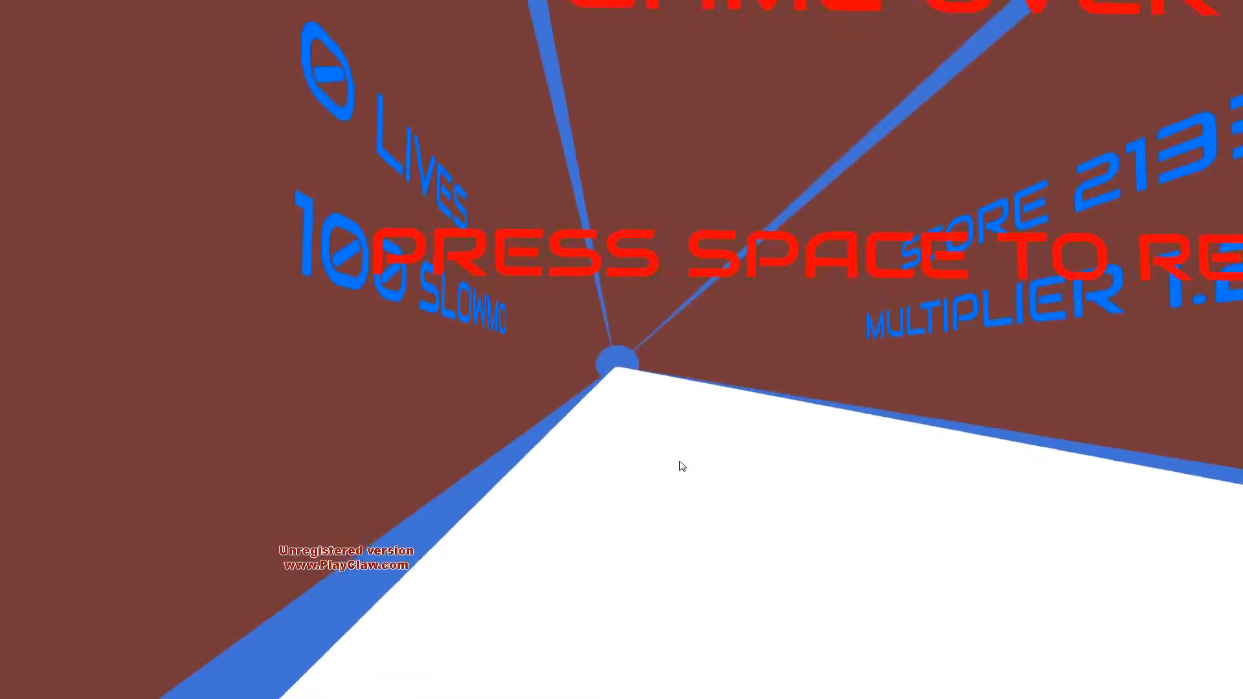
key(space)
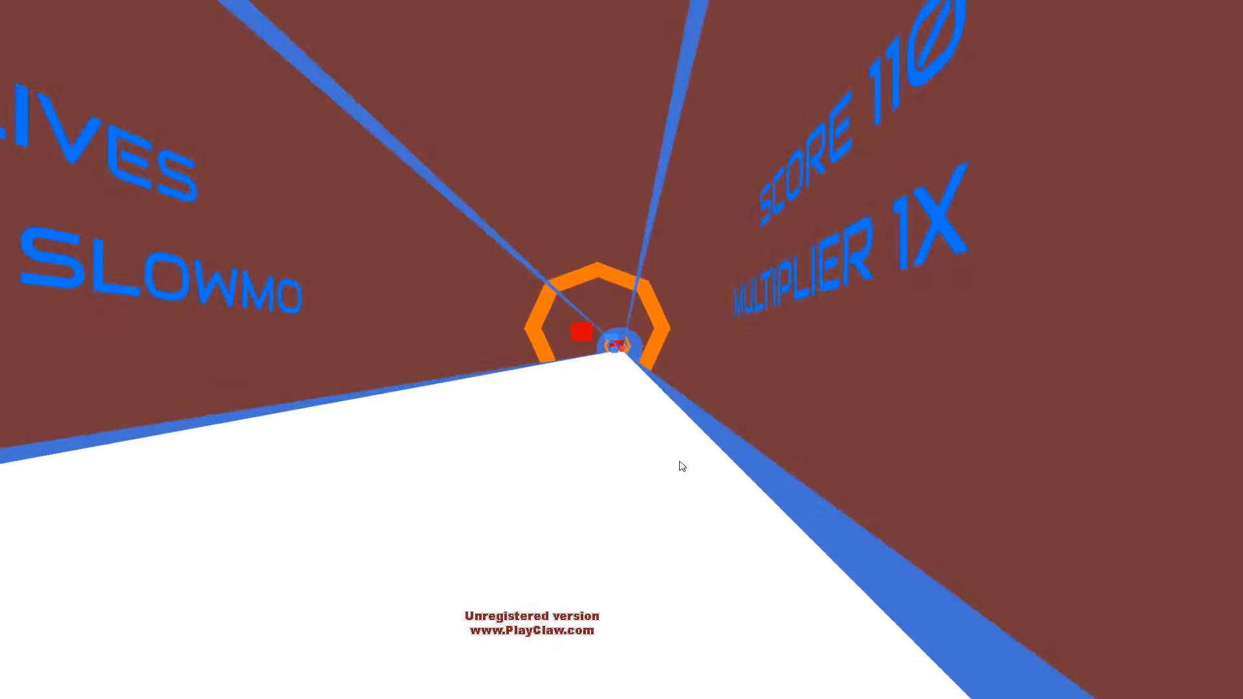